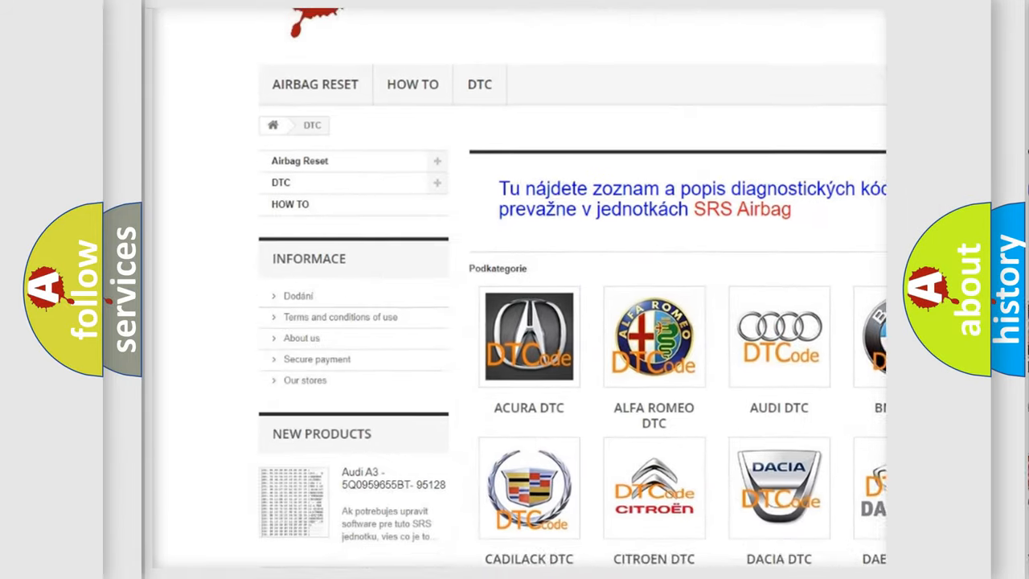
Advance the Ford U1073 slide from the Description text to the Cause heading.
scroll(down, 3)
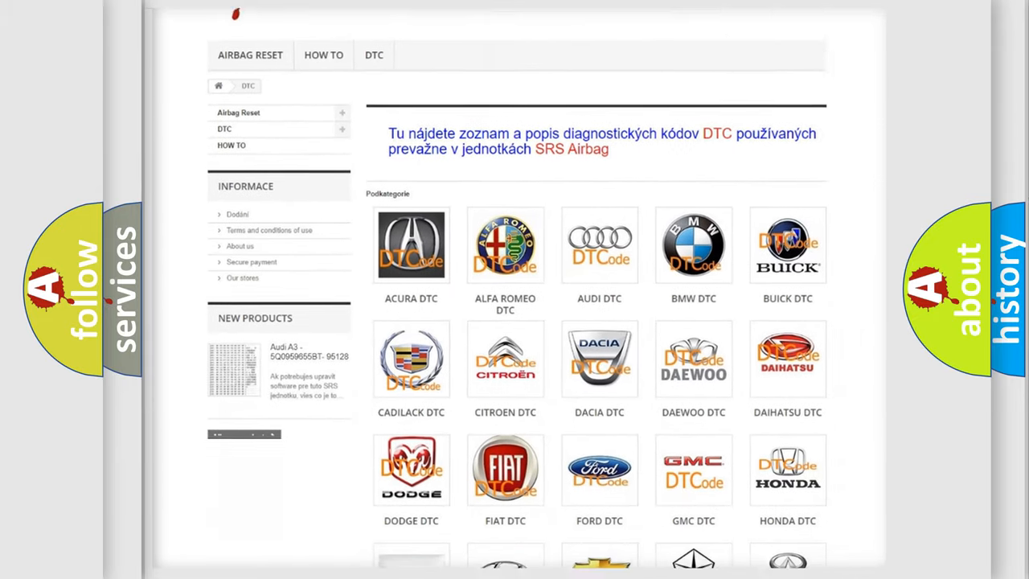
scroll(down, 3)
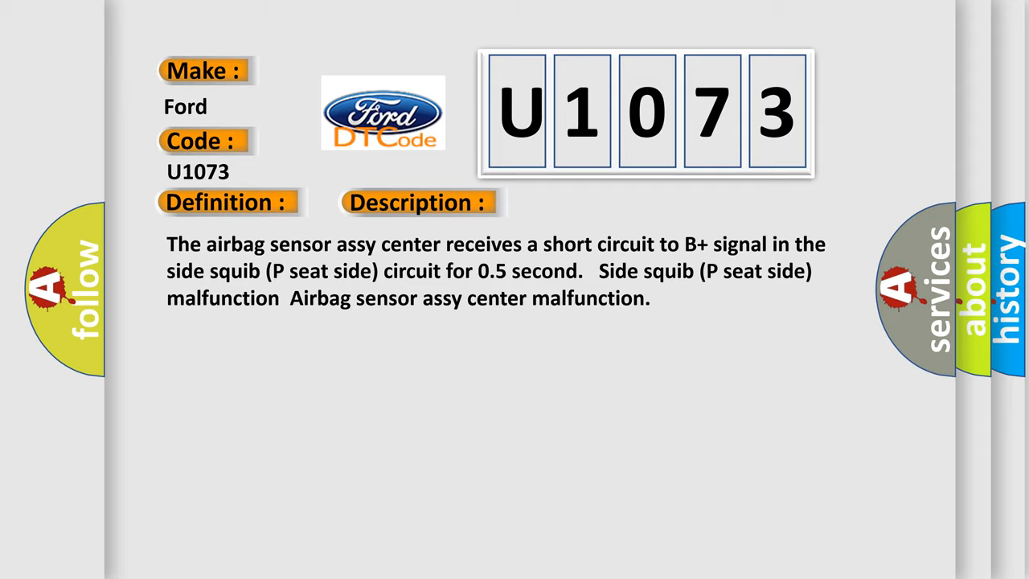
click(589, 201)
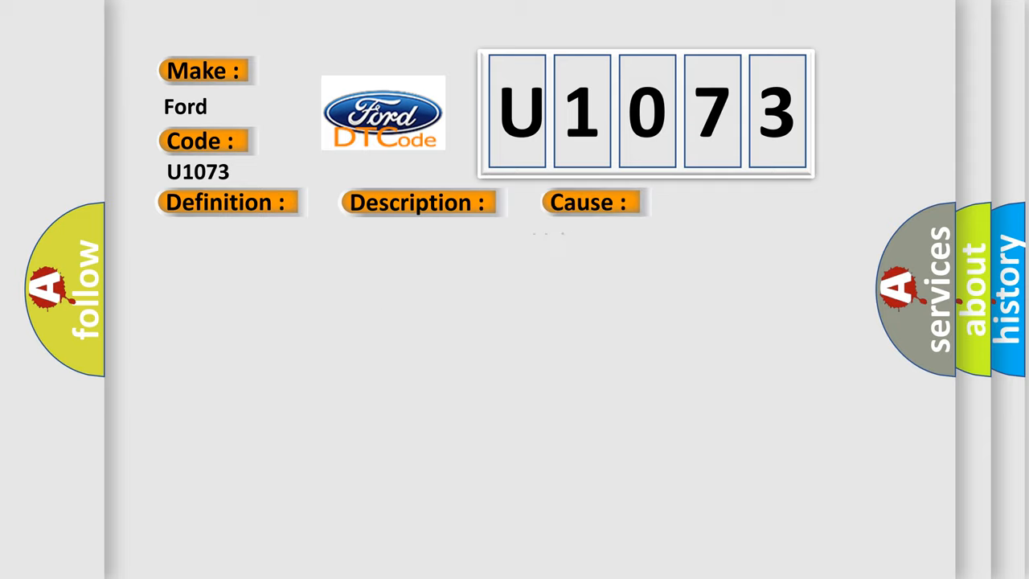